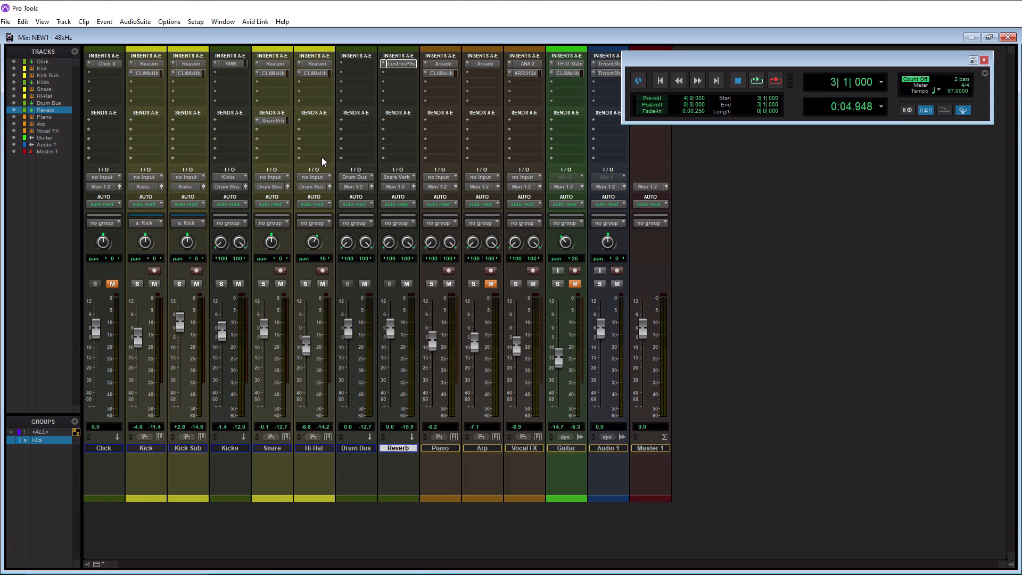
Step: Bring up the Playback Engine dialog from the Setup menu
left_click(195, 22)
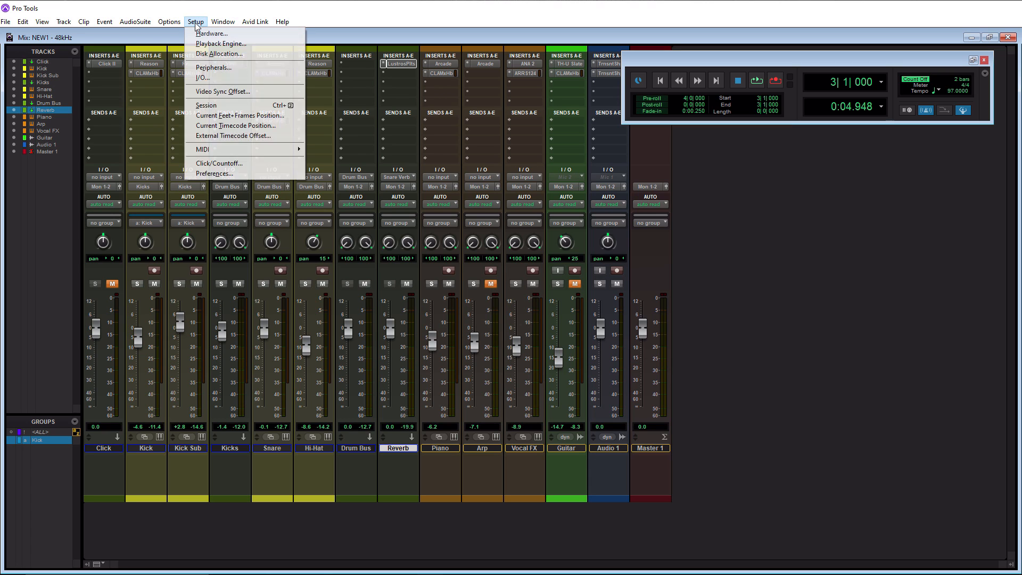
mouse_move(222, 43)
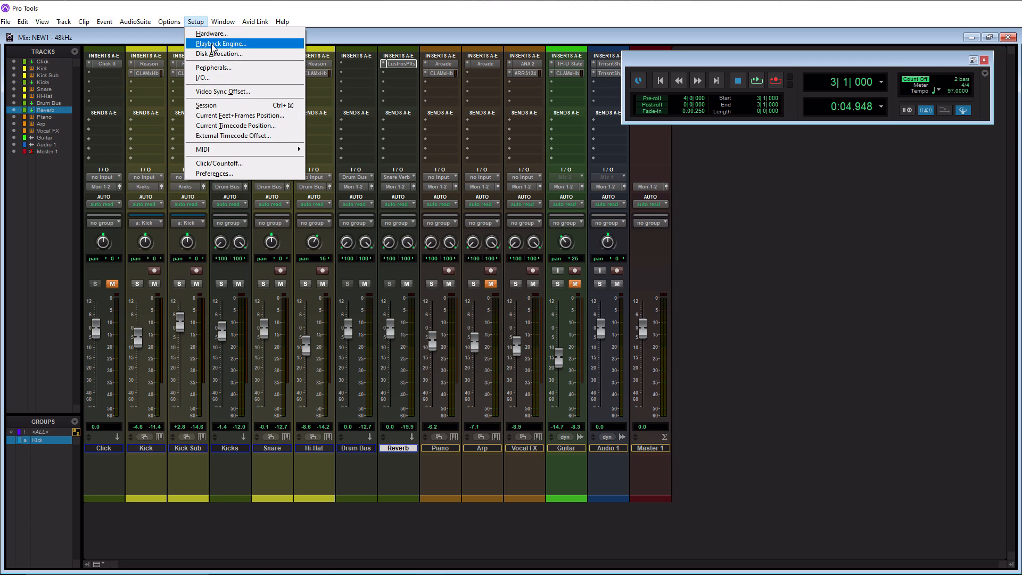
left_click(221, 42)
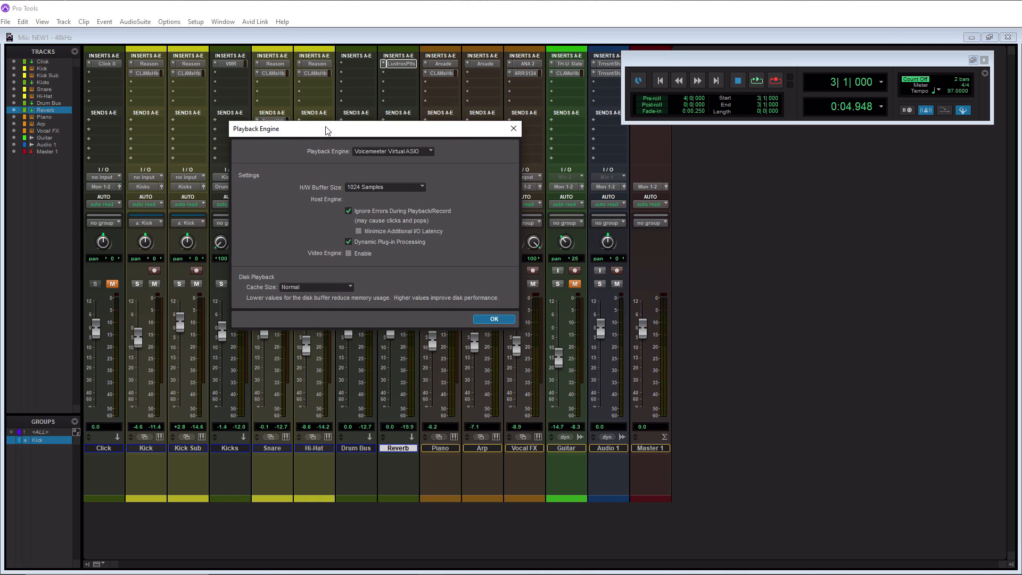
mouse_move(304, 158)
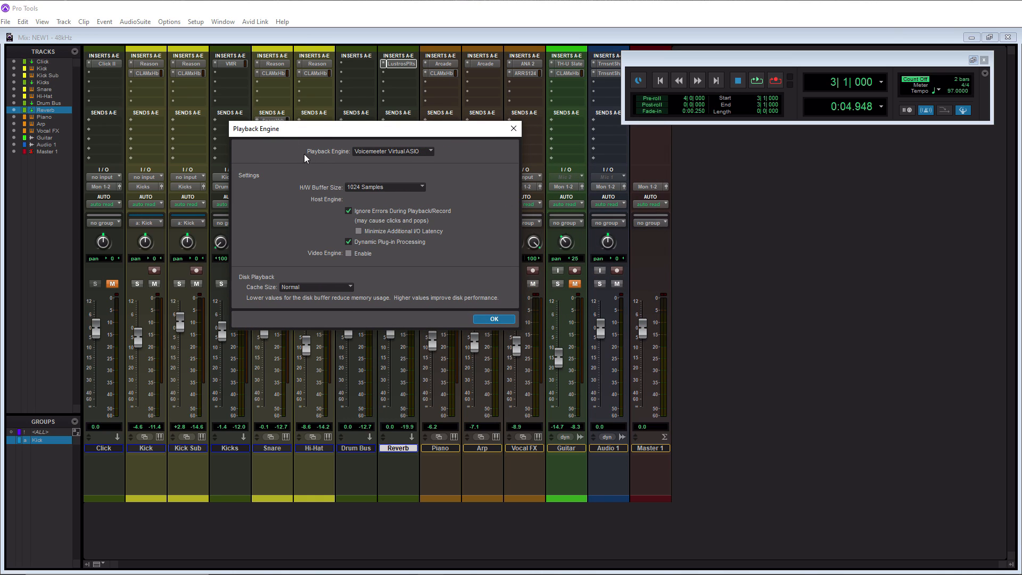
mouse_move(337, 157)
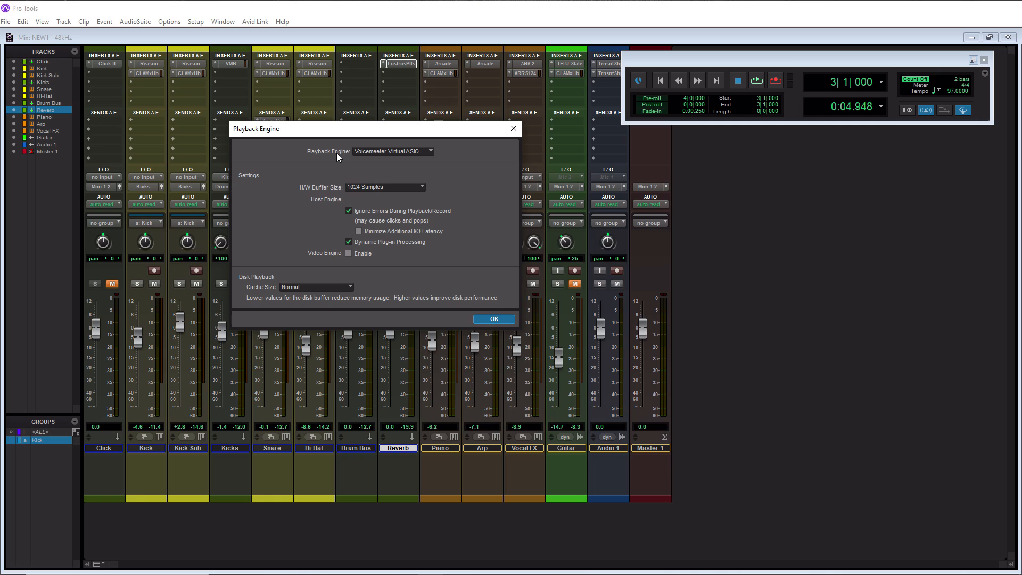
mouse_move(422, 155)
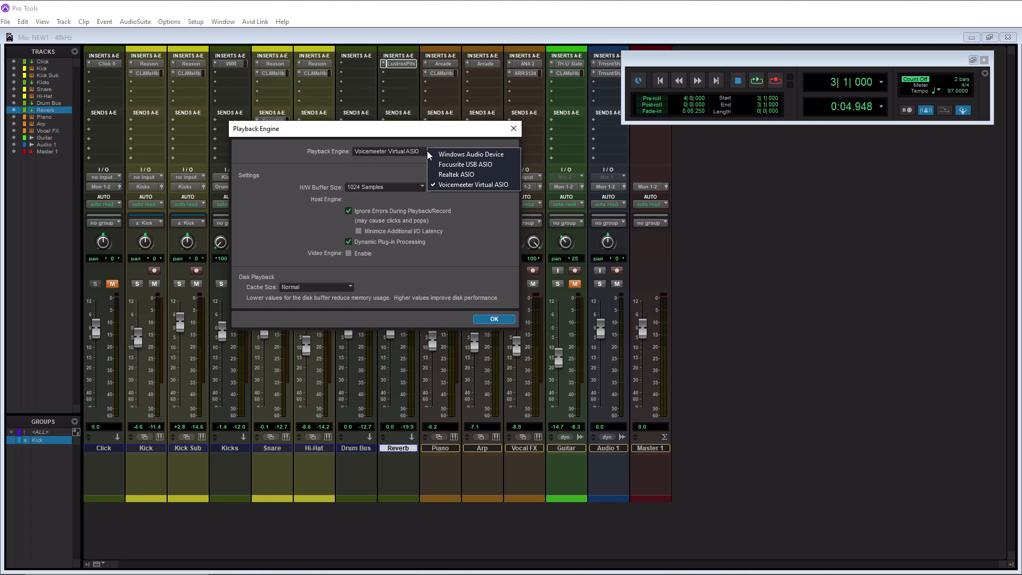
mouse_move(460, 174)
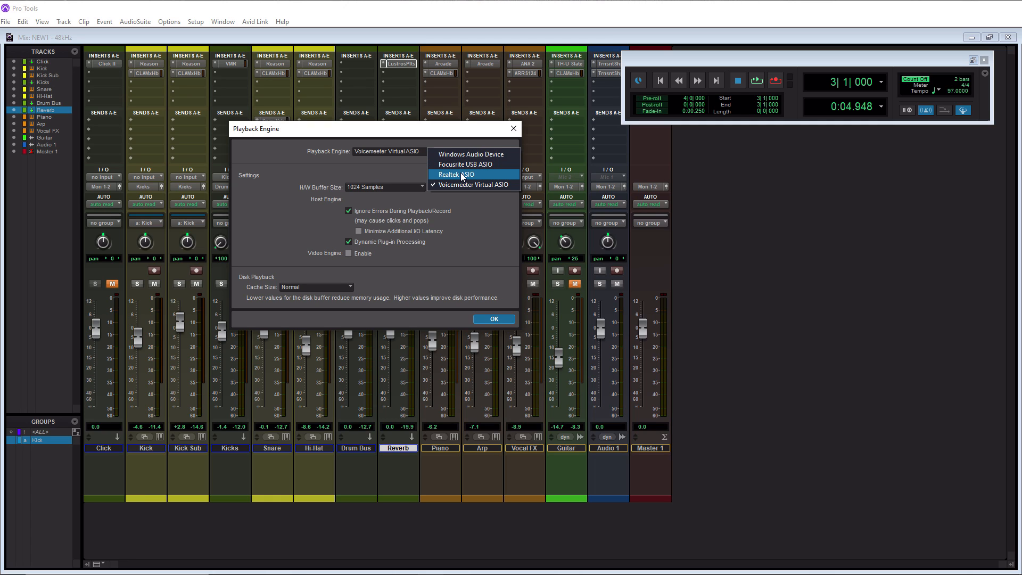
mouse_move(468, 188)
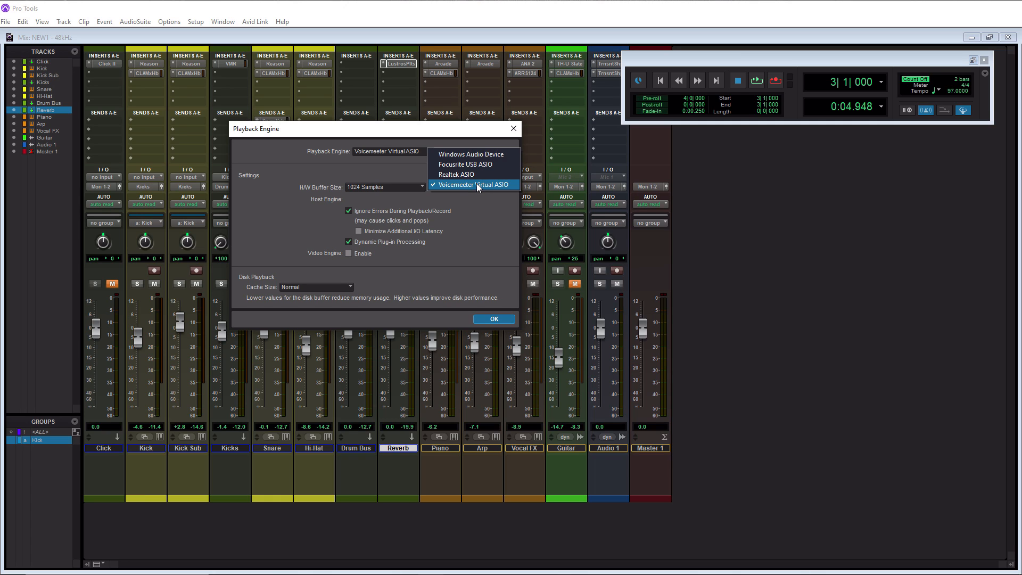
mouse_move(472, 164)
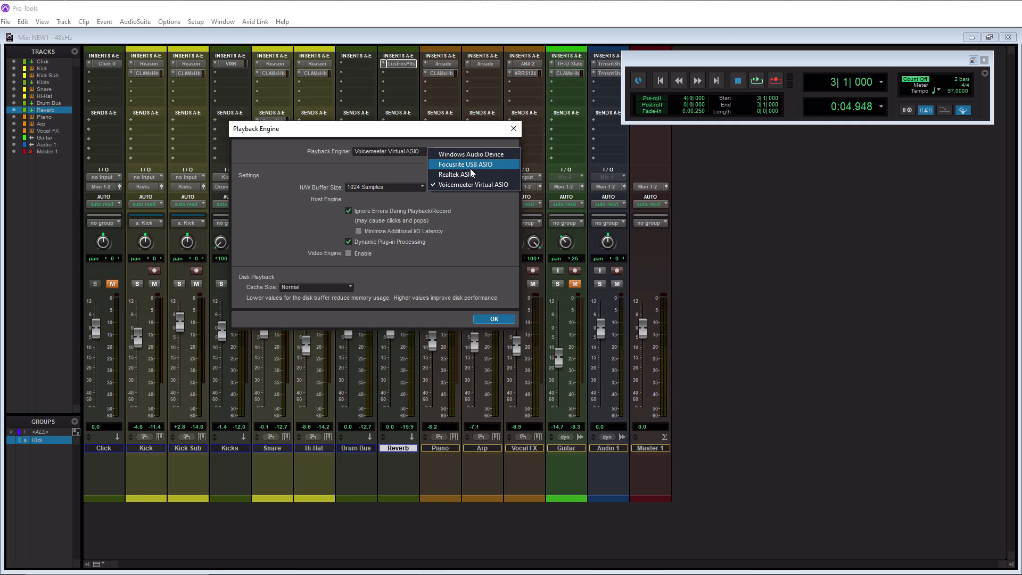
mouse_move(472, 185)
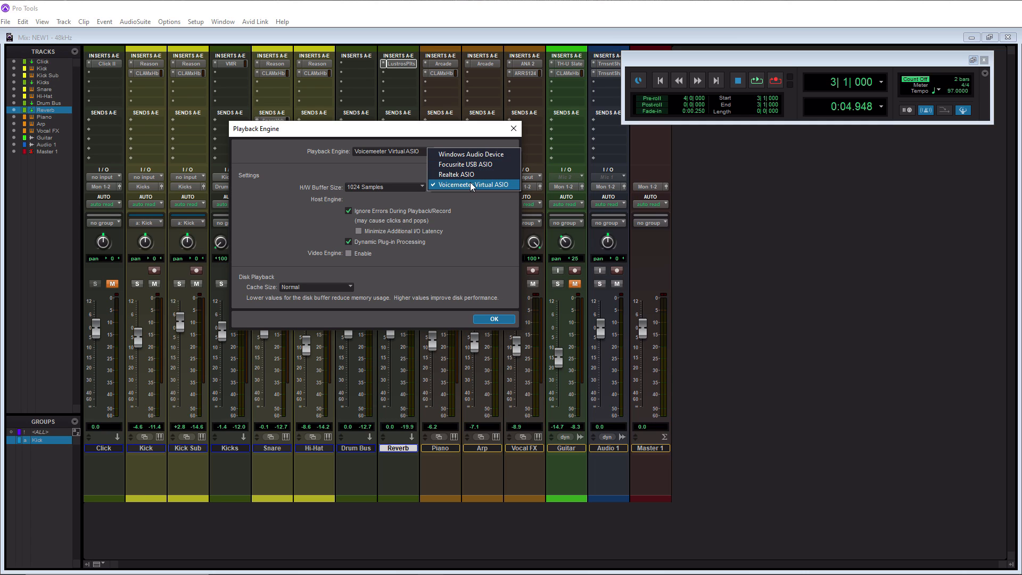
mouse_move(470, 164)
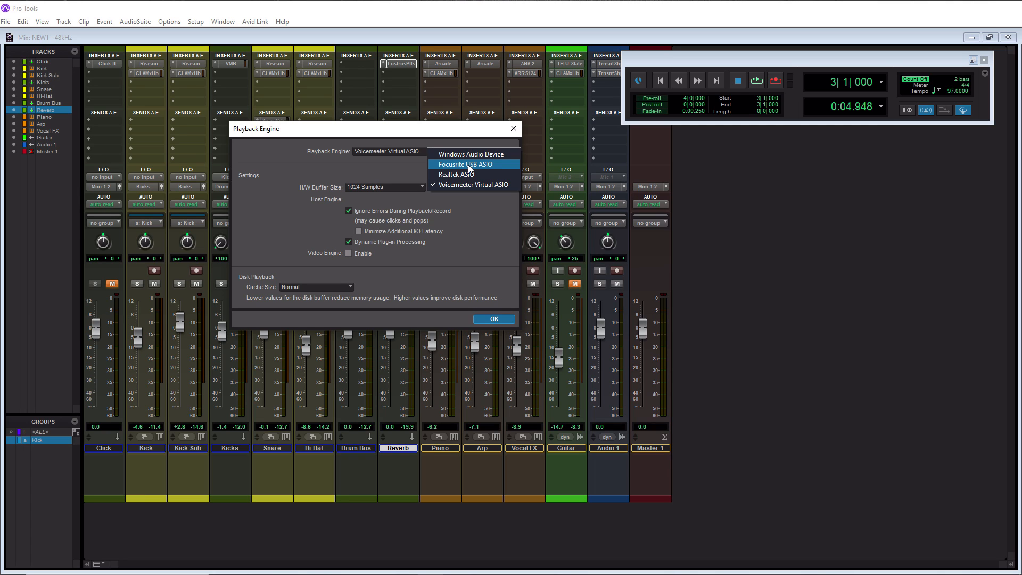
mouse_move(498, 281)
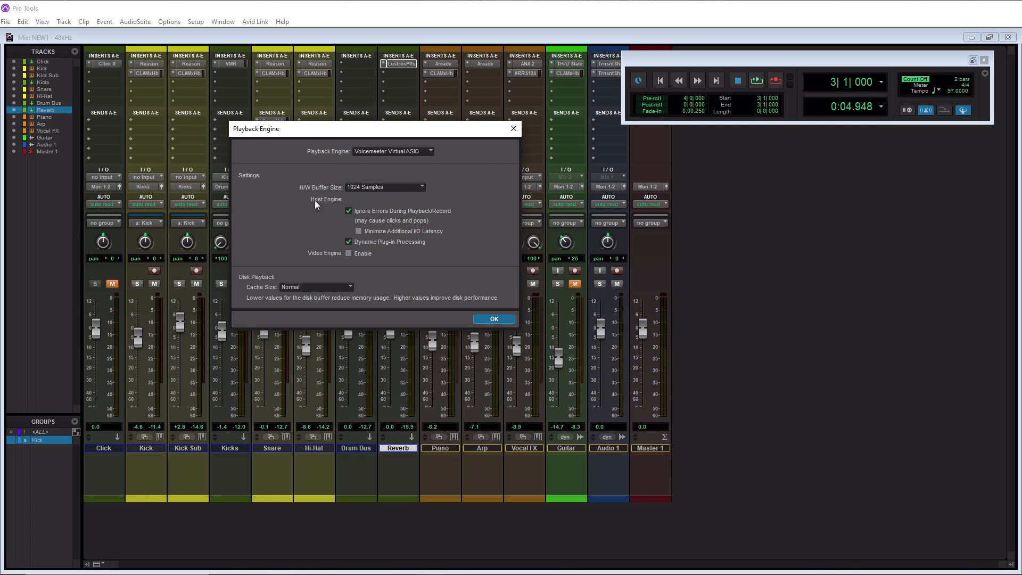
mouse_move(336, 193)
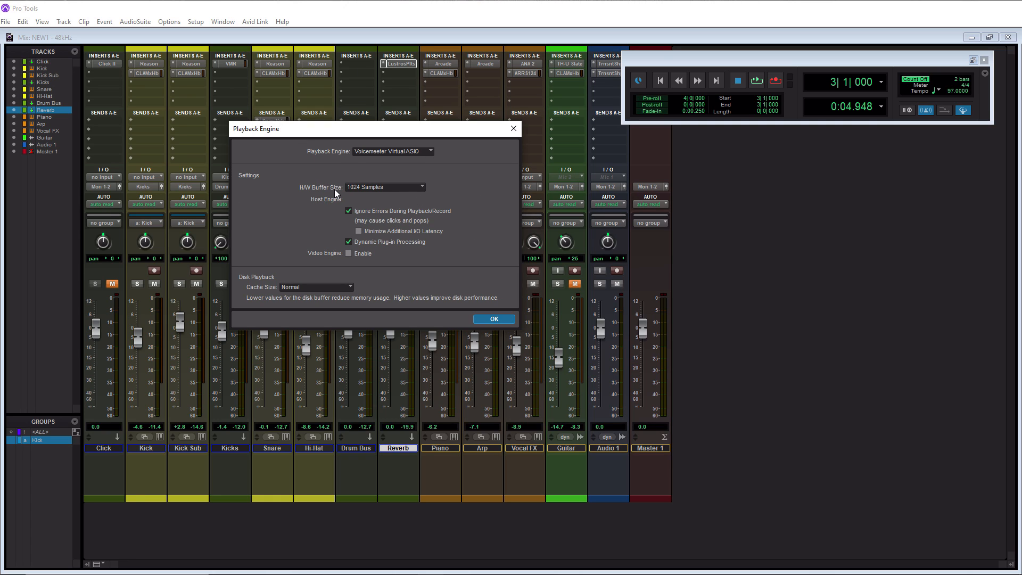
mouse_move(335, 196)
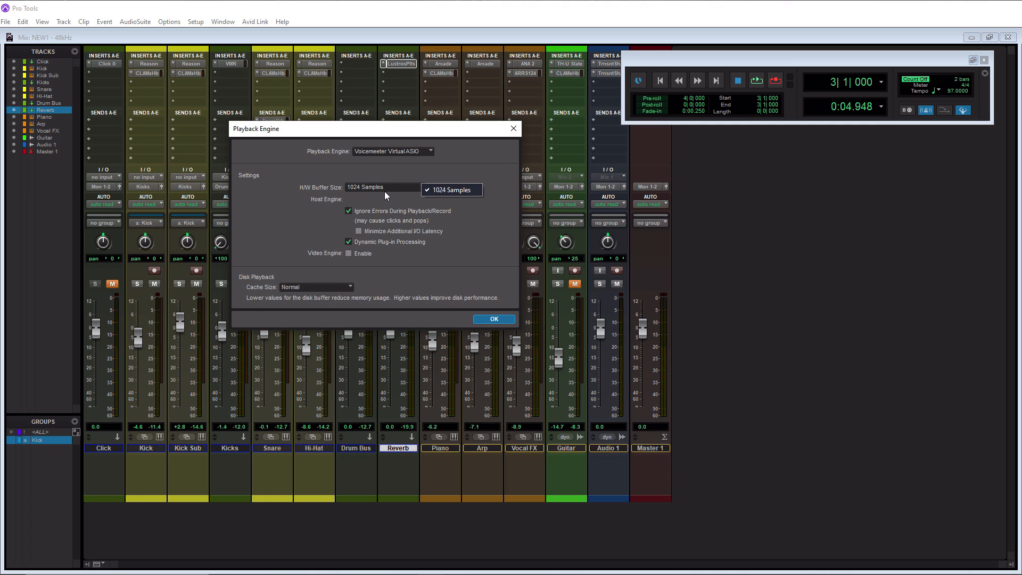
mouse_move(374, 194)
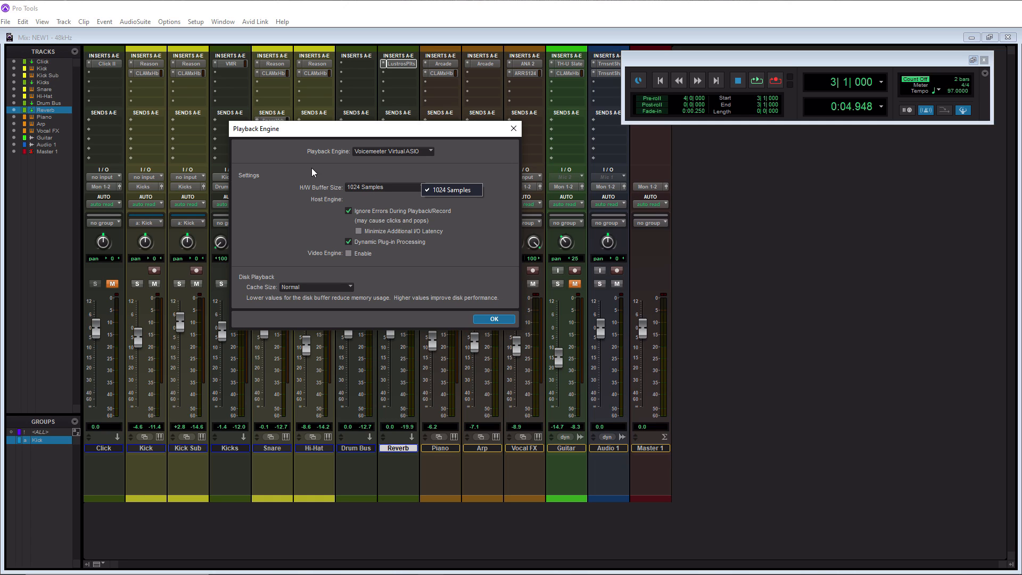
mouse_move(448, 210)
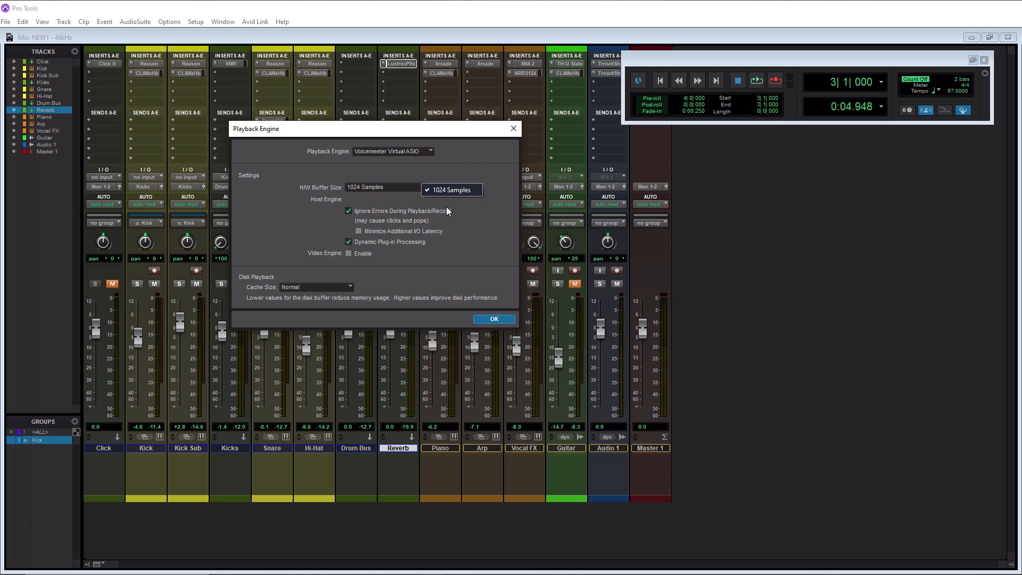
mouse_move(386, 194)
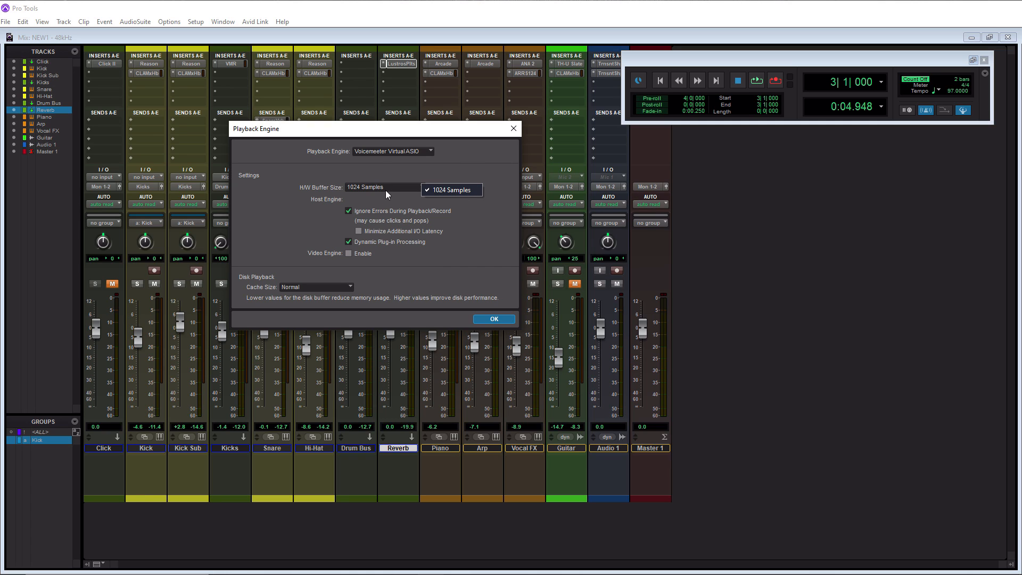
mouse_move(453, 202)
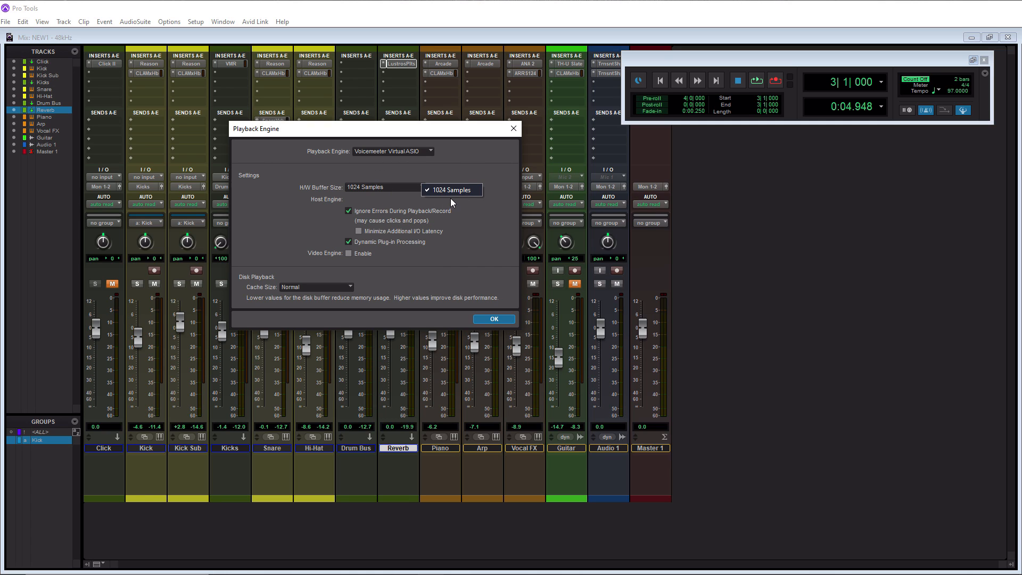
mouse_move(357, 193)
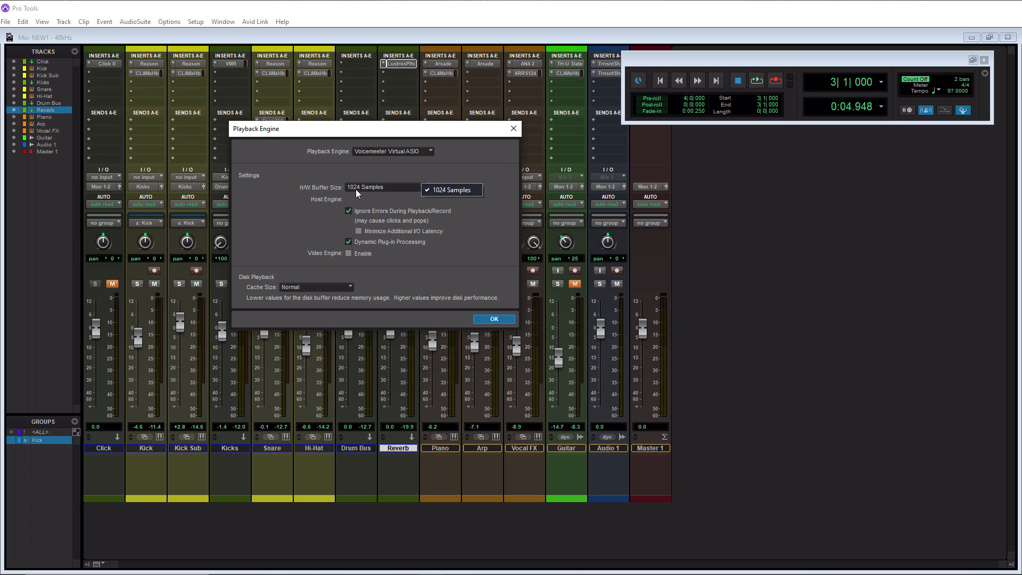
mouse_move(455, 213)
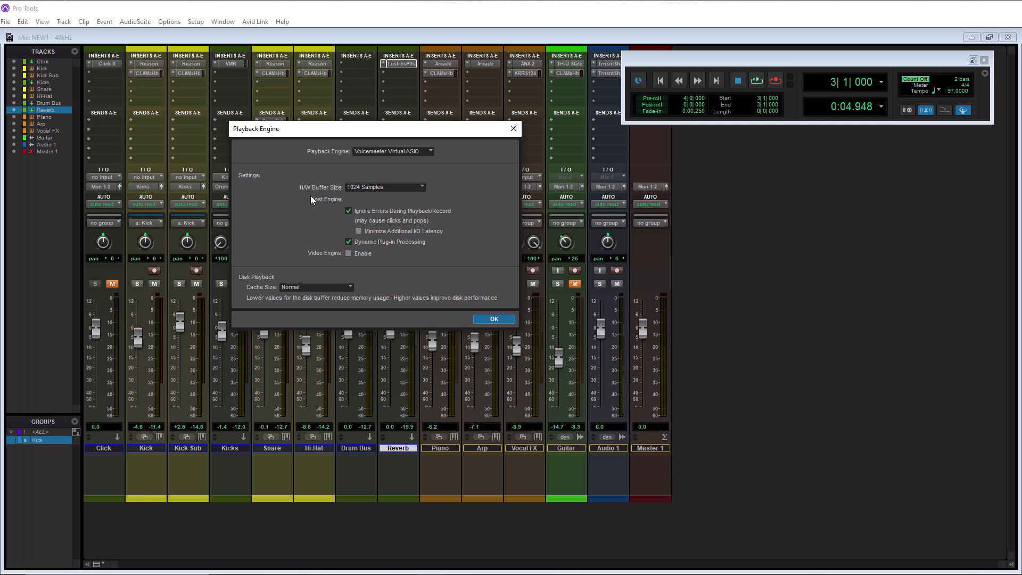
mouse_move(312, 241)
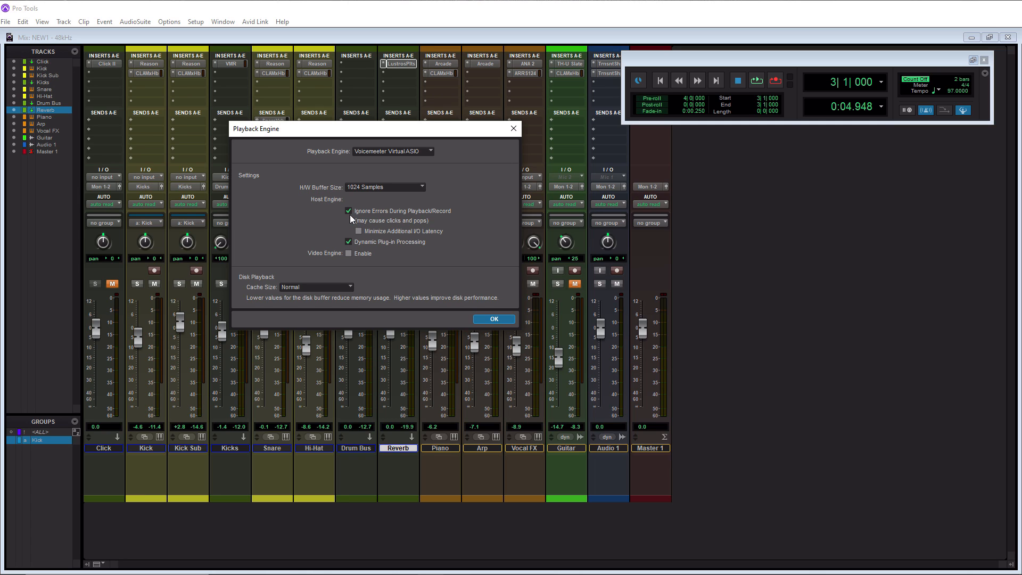
mouse_move(428, 222)
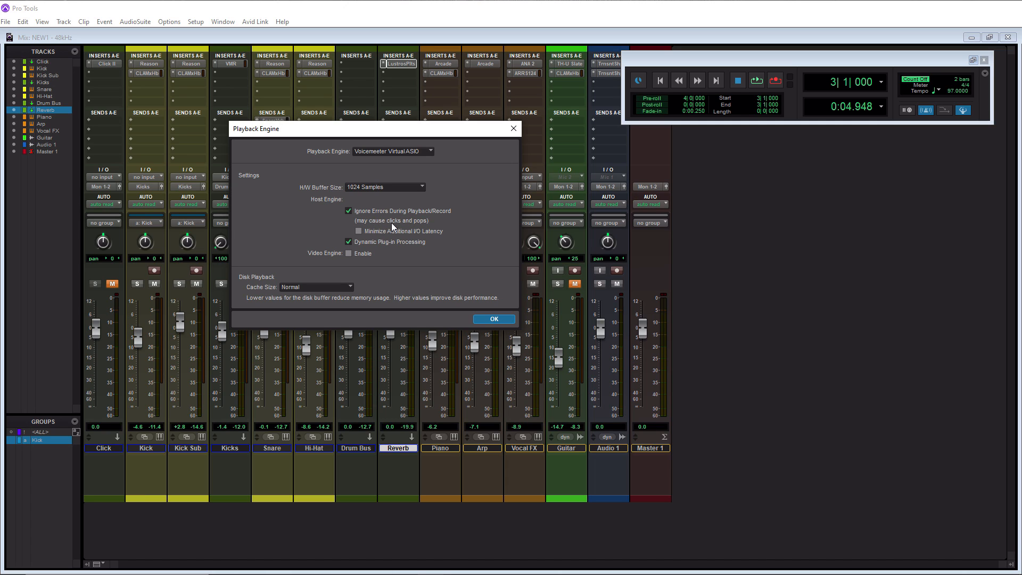
mouse_move(405, 240)
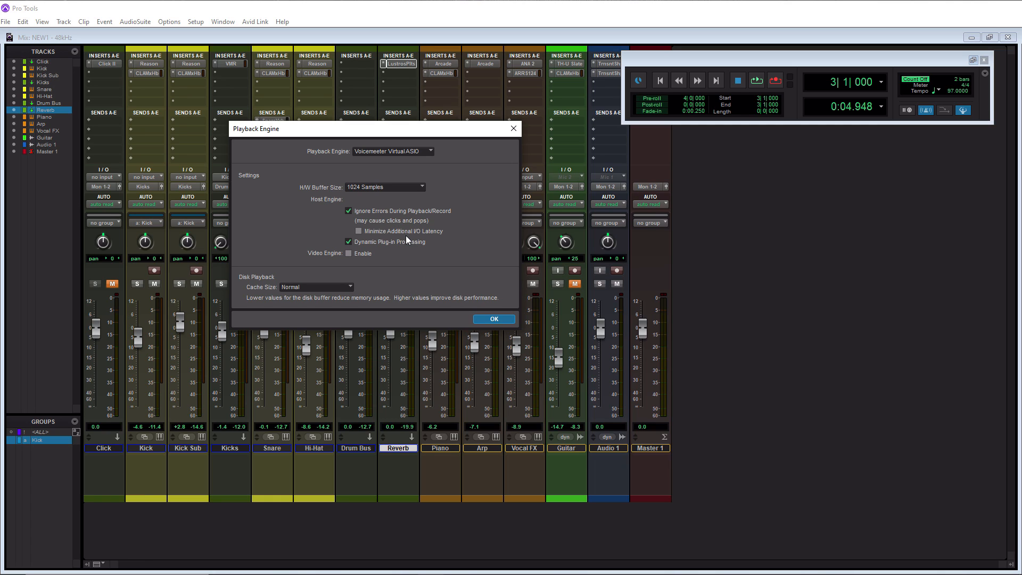
mouse_move(377, 242)
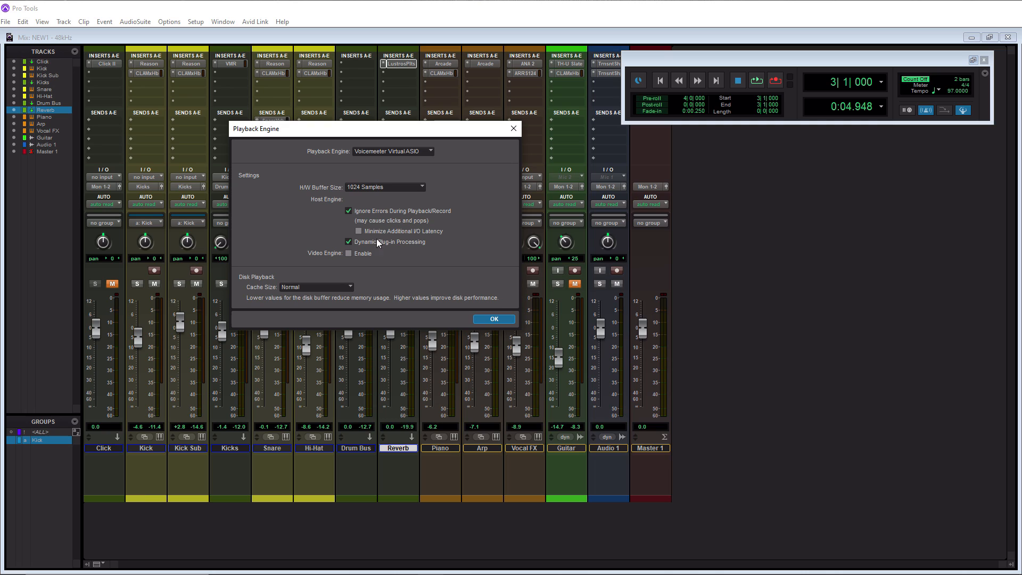
mouse_move(435, 240)
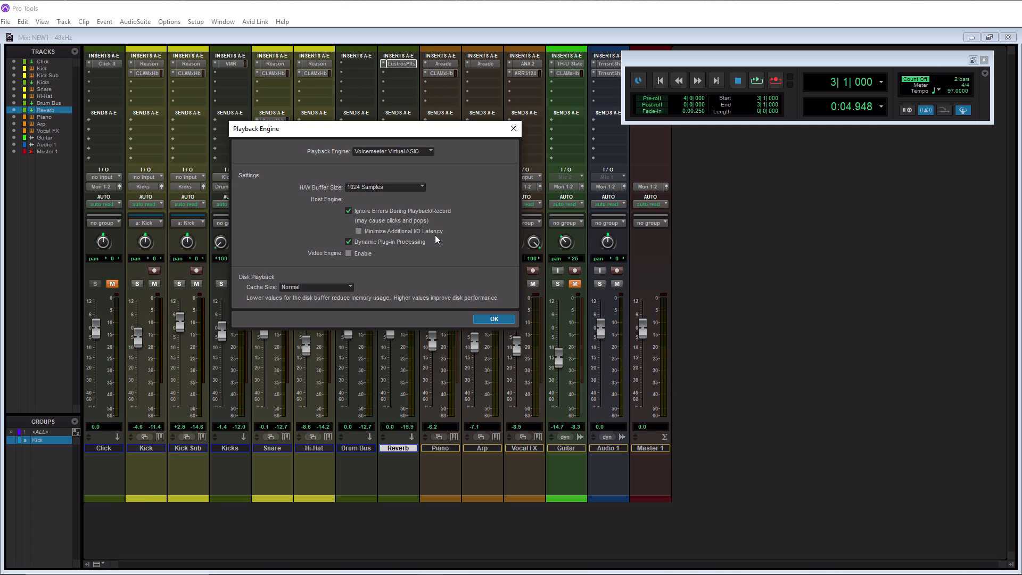
mouse_move(363, 217)
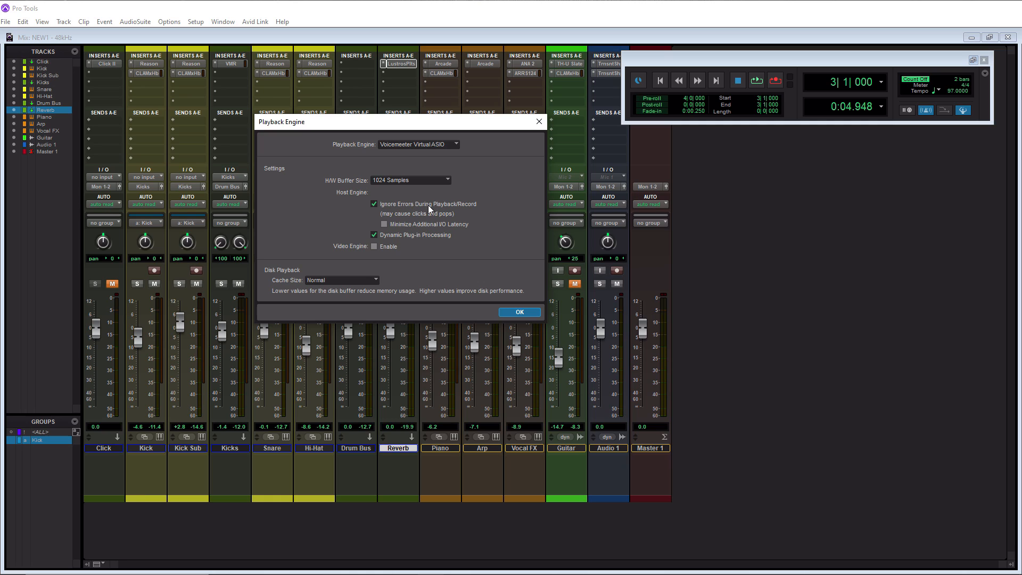
mouse_move(402, 232)
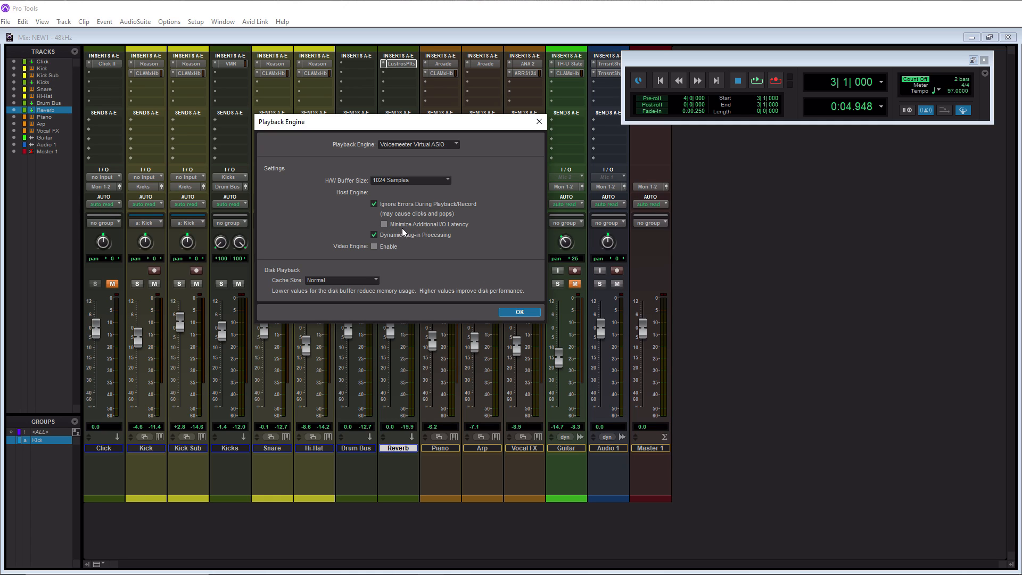
mouse_move(453, 232)
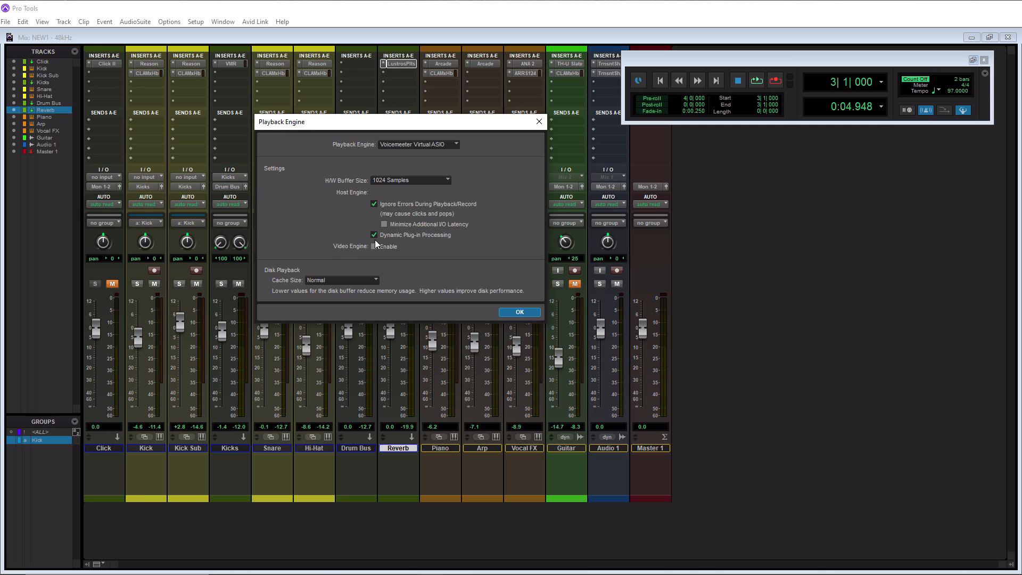
mouse_move(441, 242)
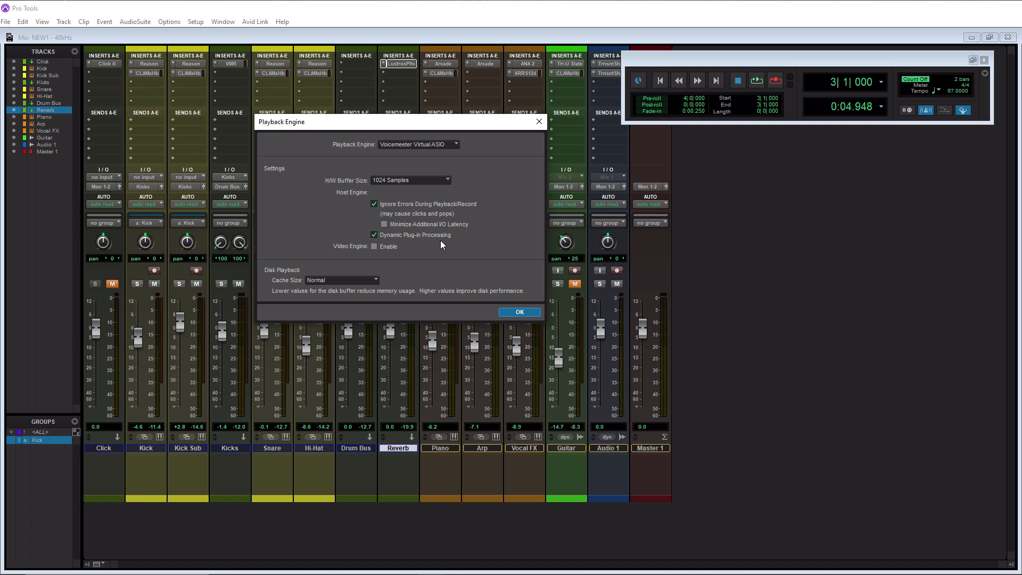
mouse_move(367, 270)
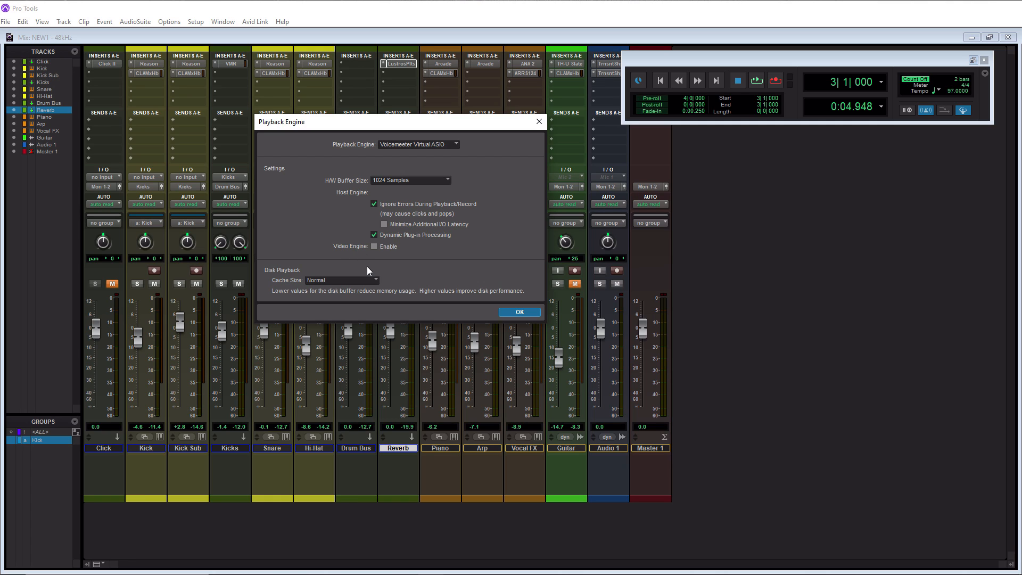
mouse_move(385, 254)
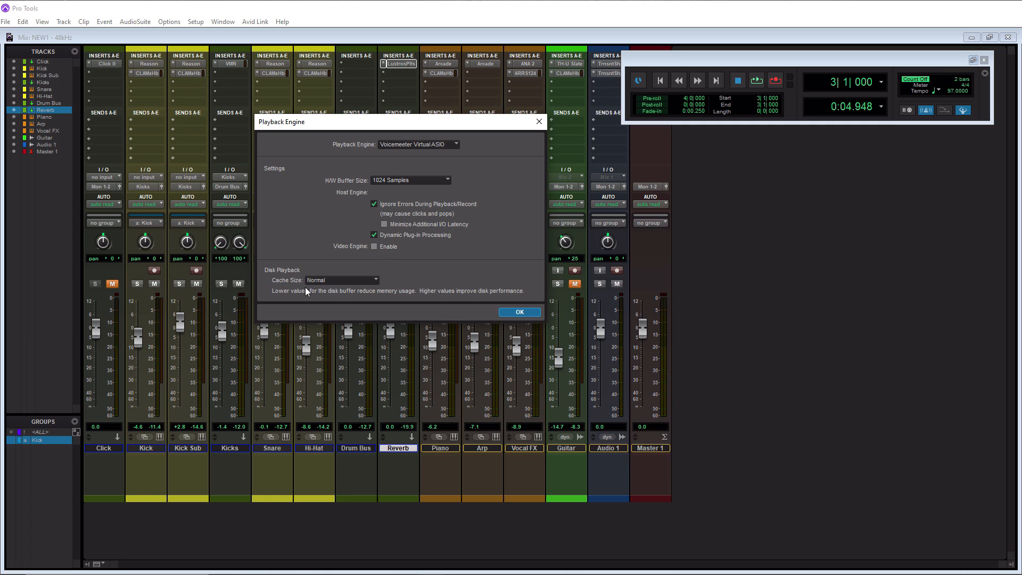
mouse_move(298, 277)
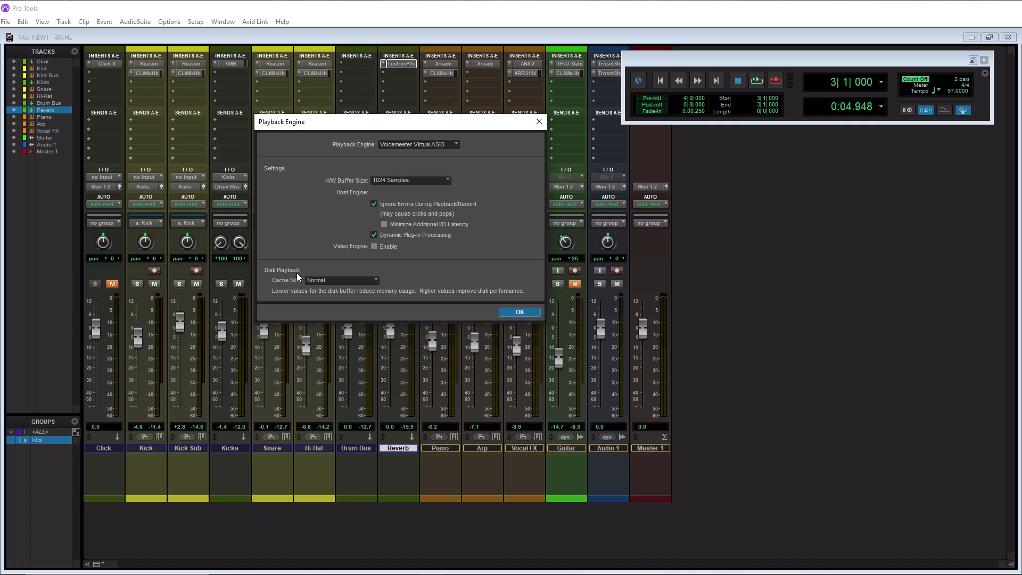
mouse_move(329, 303)
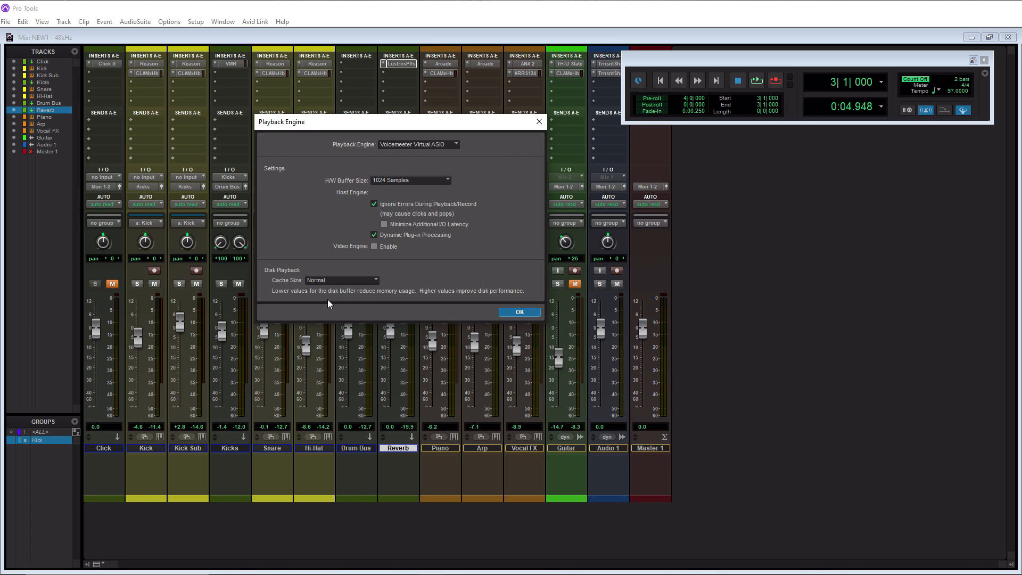
mouse_move(397, 295)
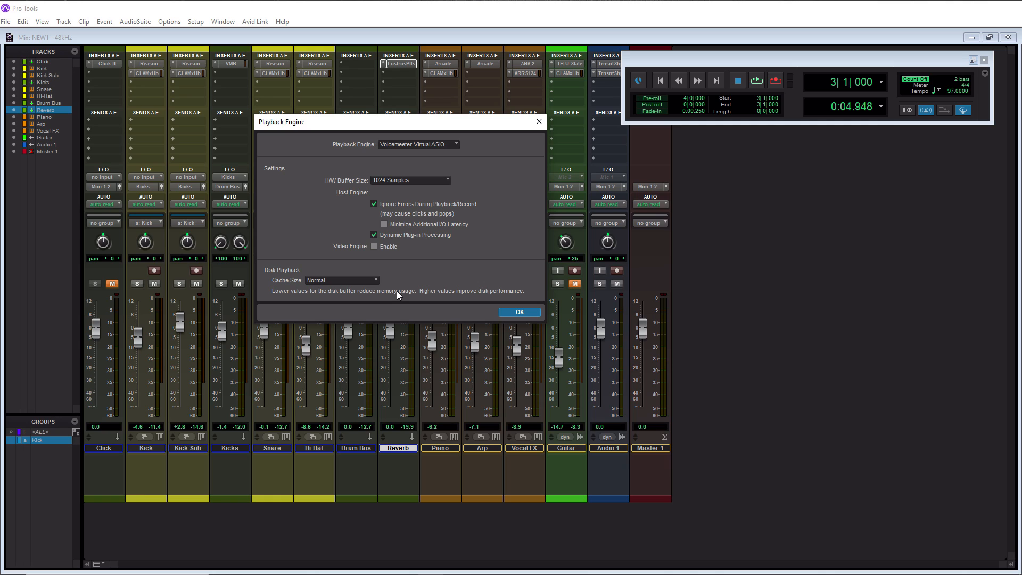
mouse_move(421, 291)
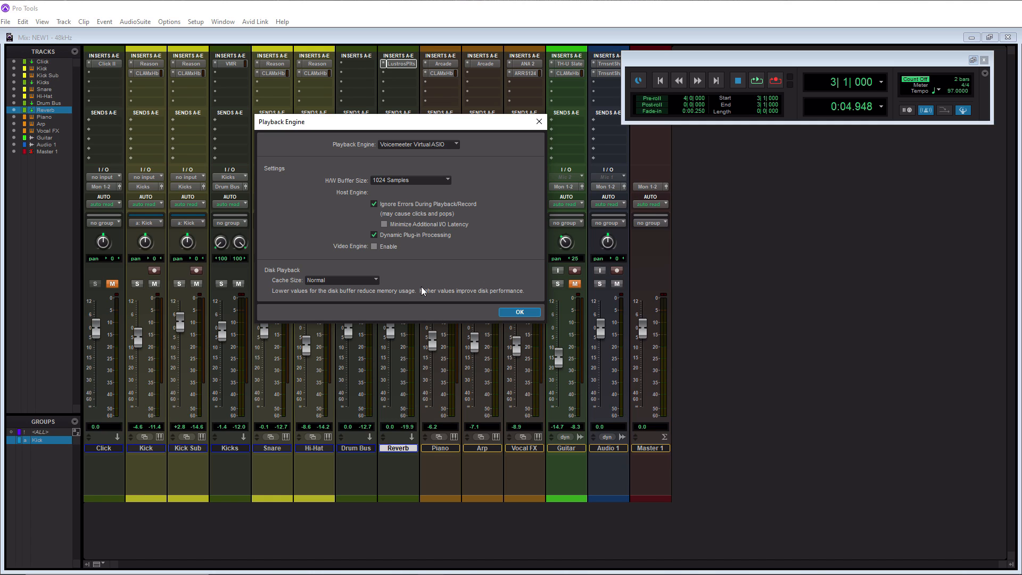
mouse_move(305, 295)
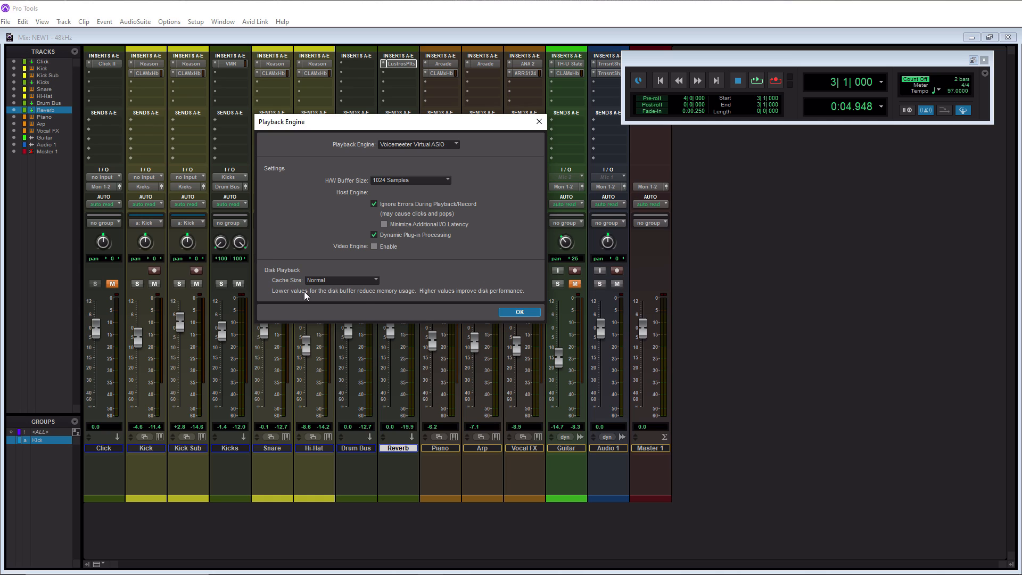
mouse_move(375, 285)
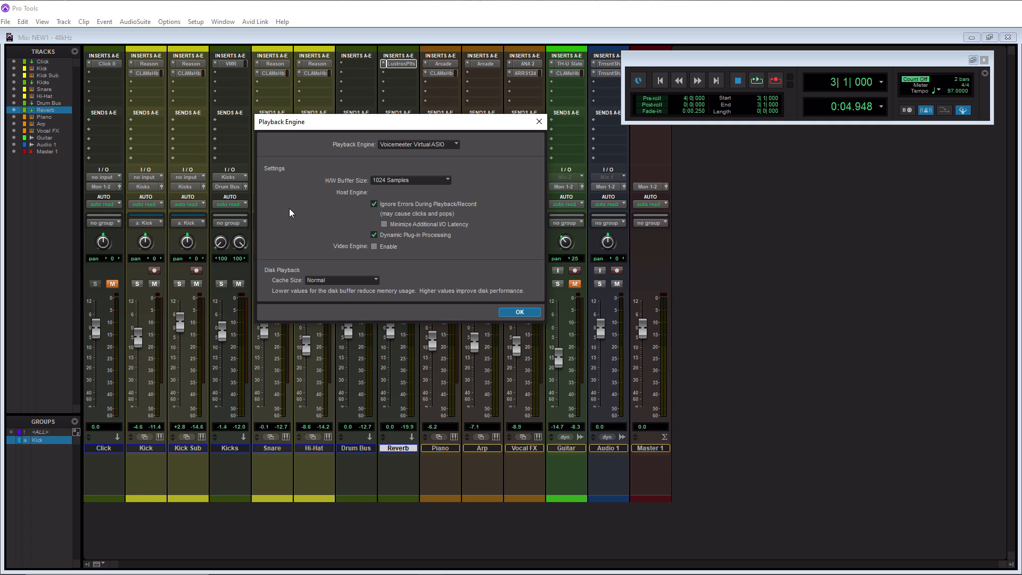
mouse_move(384, 151)
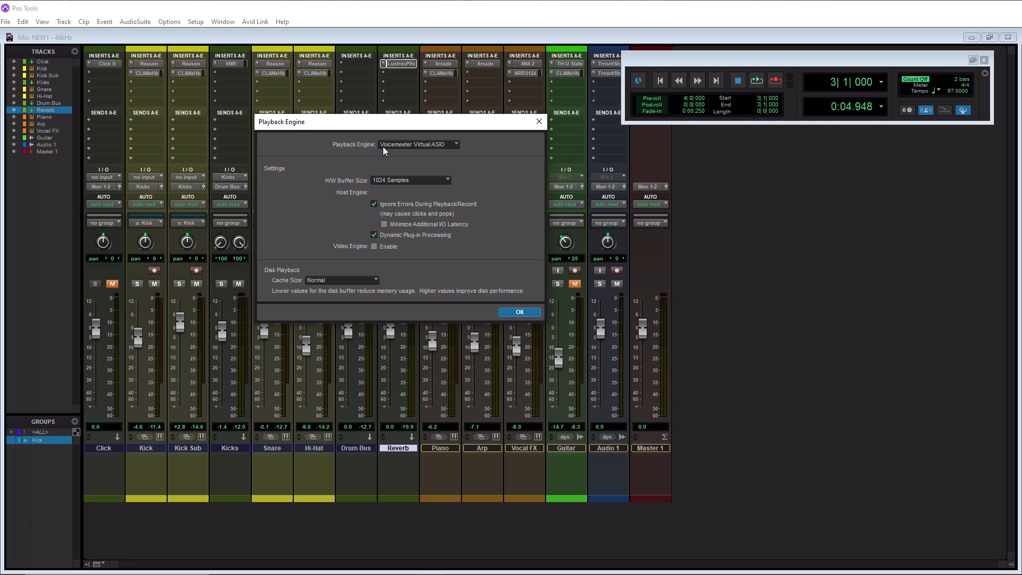
mouse_move(363, 158)
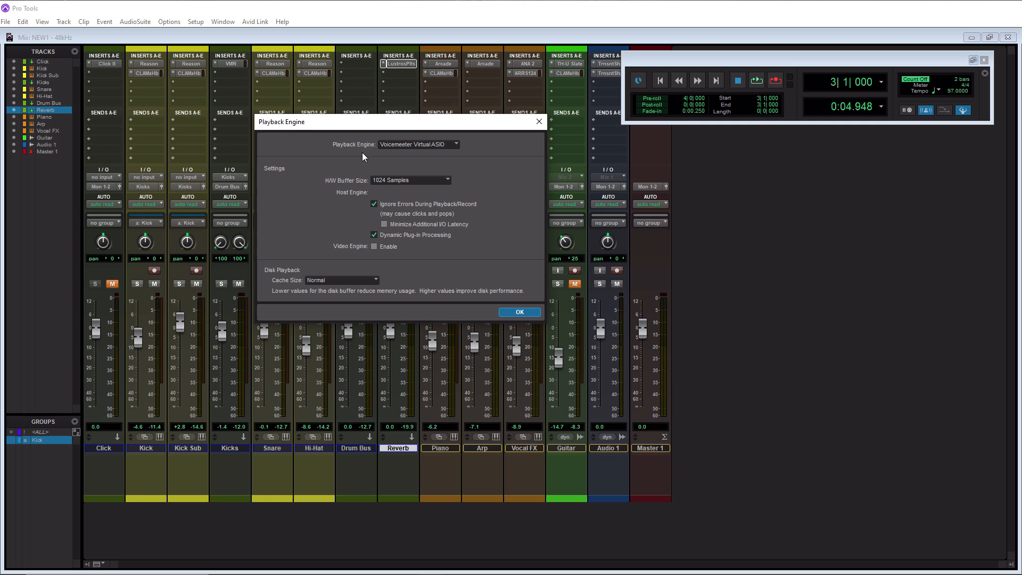
mouse_move(345, 185)
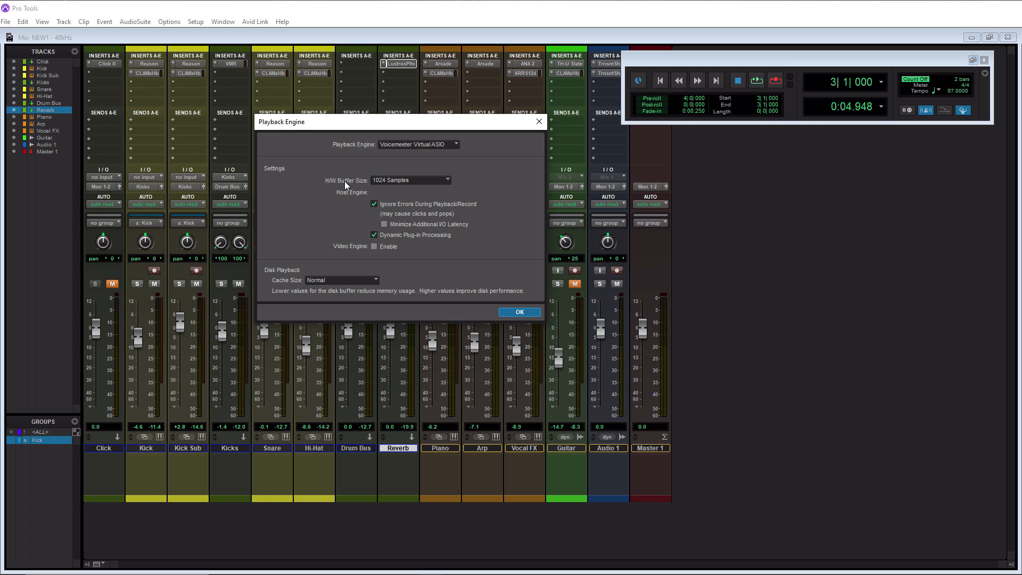
mouse_move(354, 189)
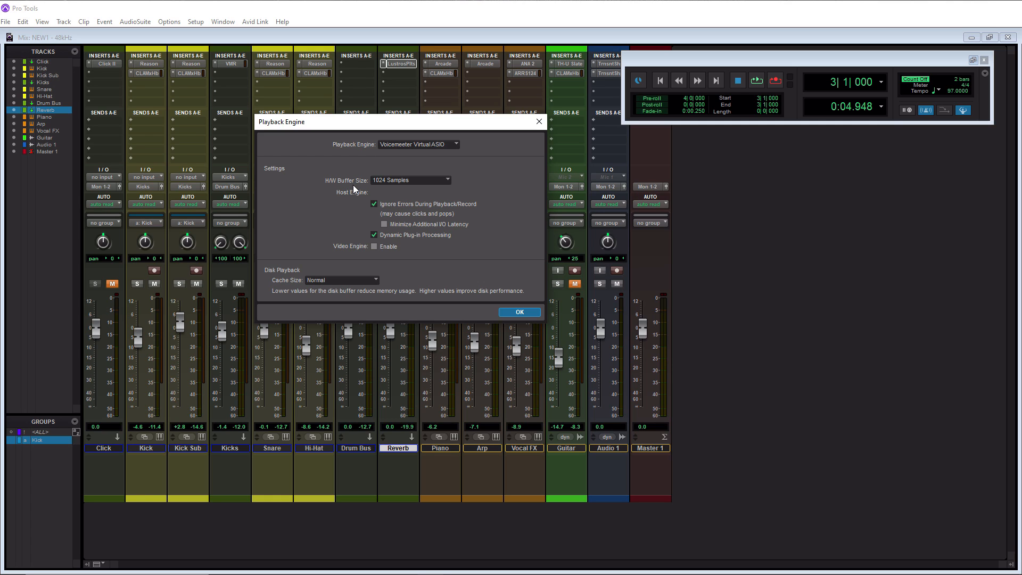